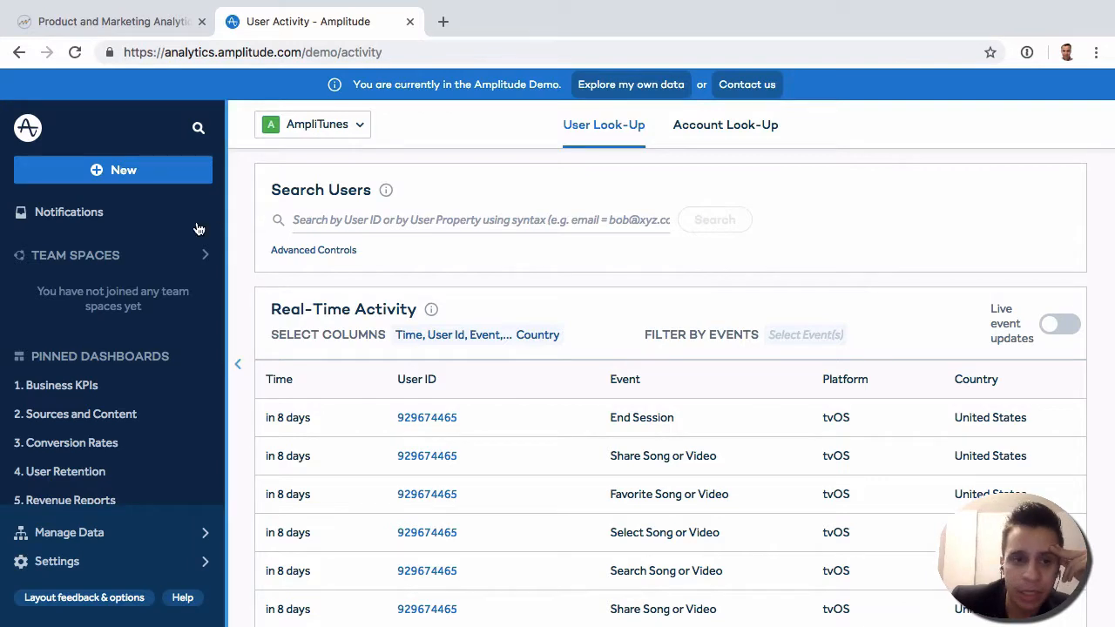
pyautogui.moveTo(451, 413)
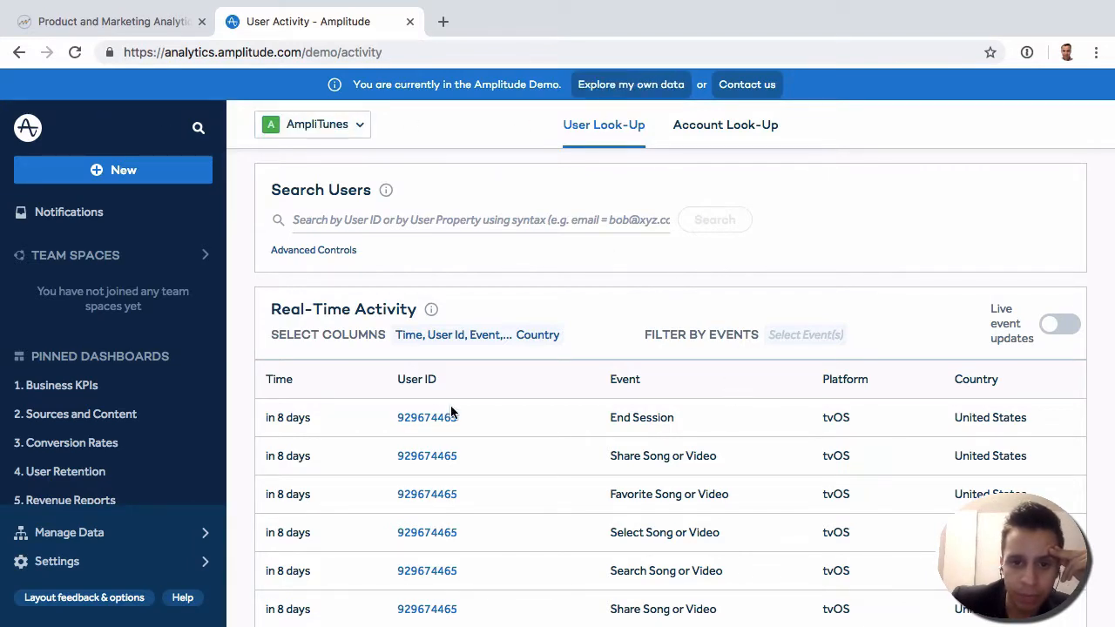
pyautogui.scroll(-3)
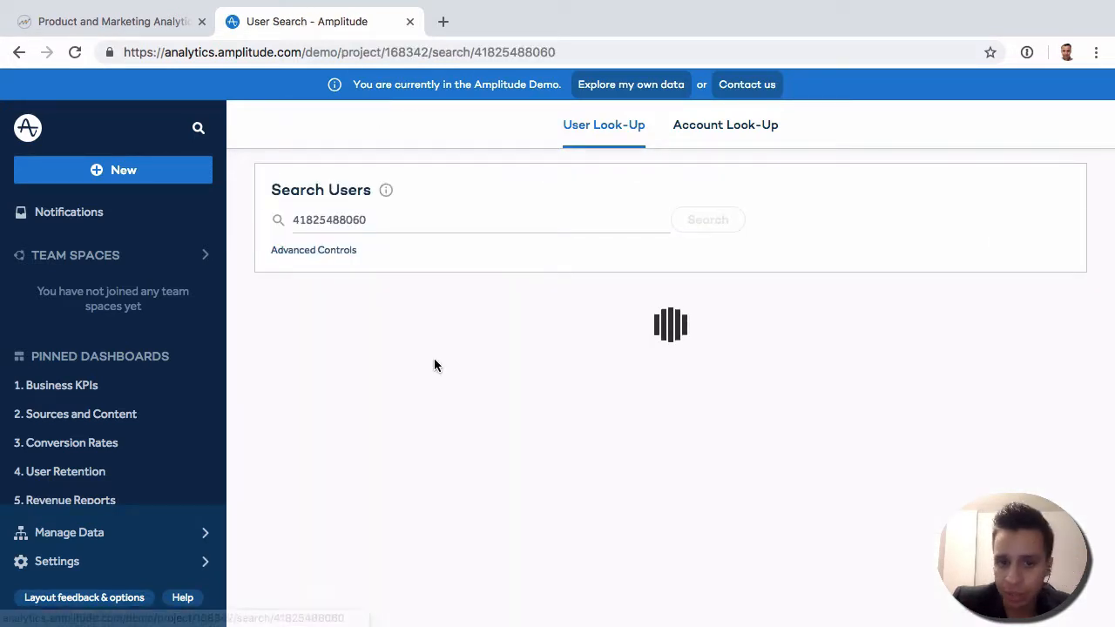
pyautogui.click(707, 219)
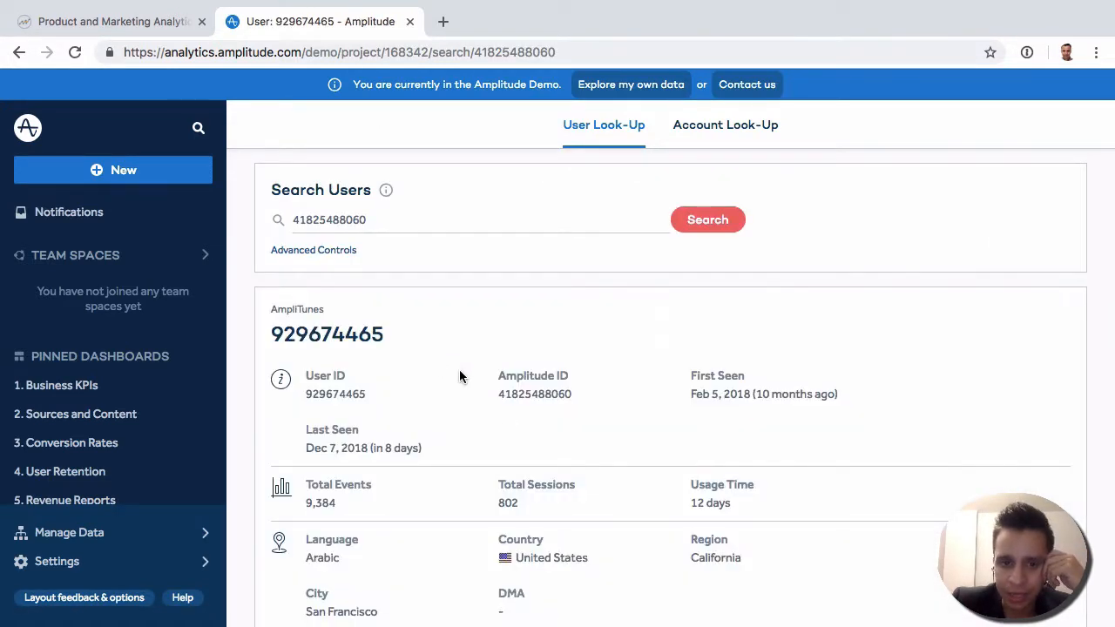
pyautogui.scroll(-3)
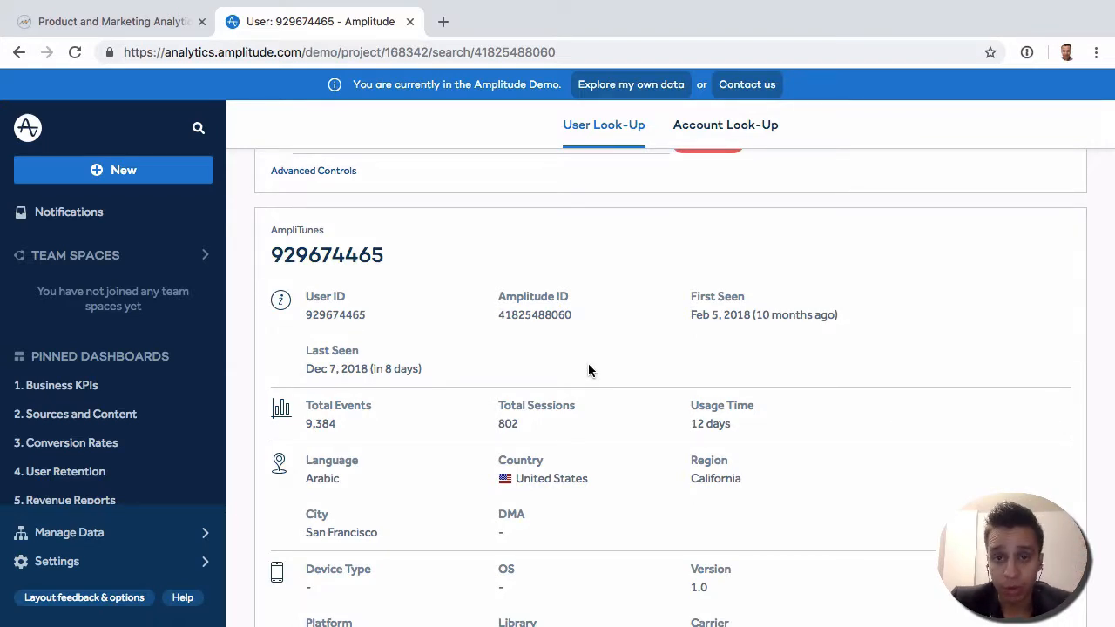
pyautogui.scroll(-3)
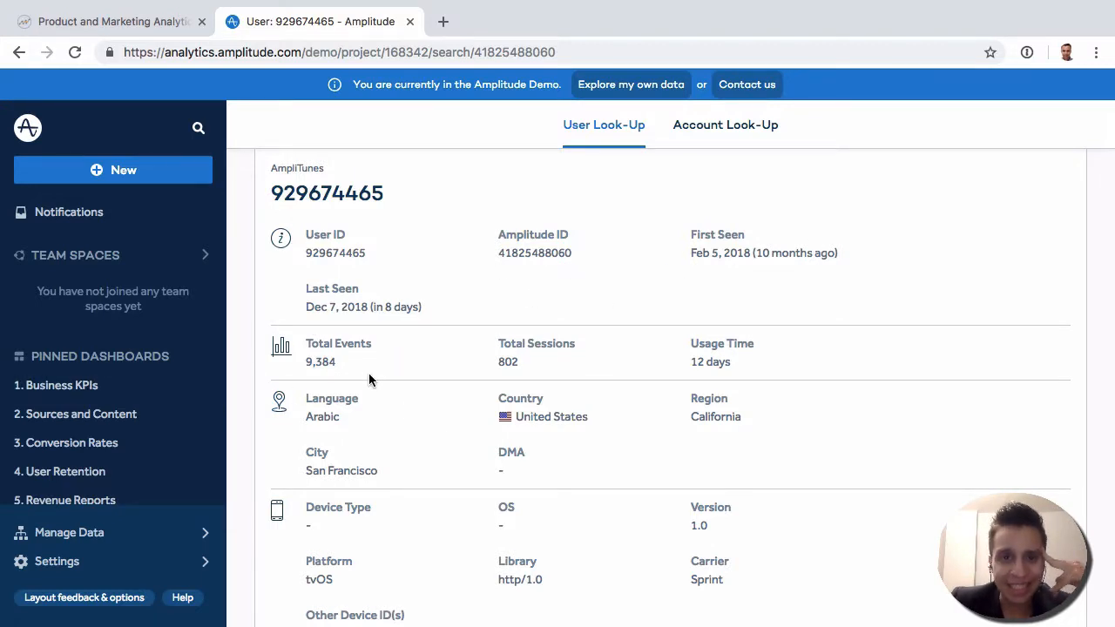
pyautogui.scroll(-3)
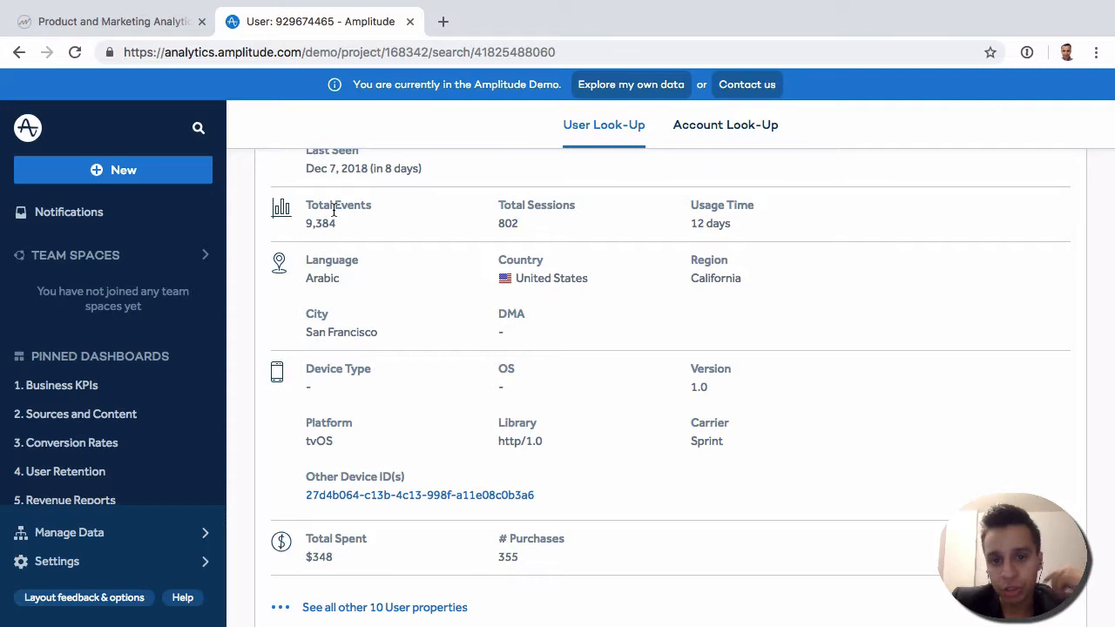
pyautogui.moveTo(427, 216)
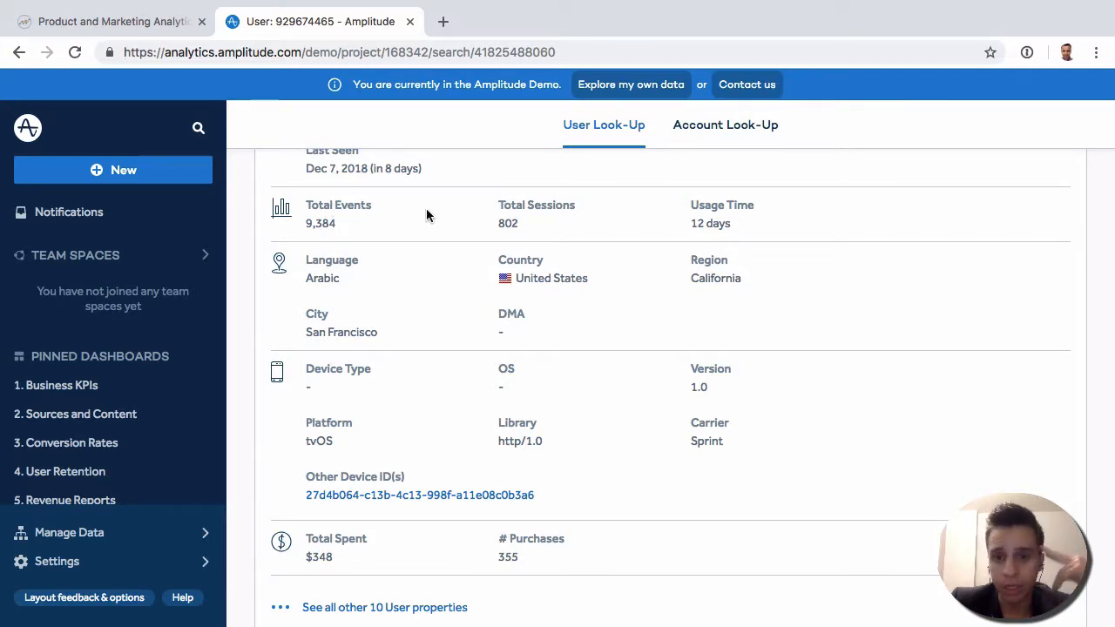
pyautogui.moveTo(398, 334)
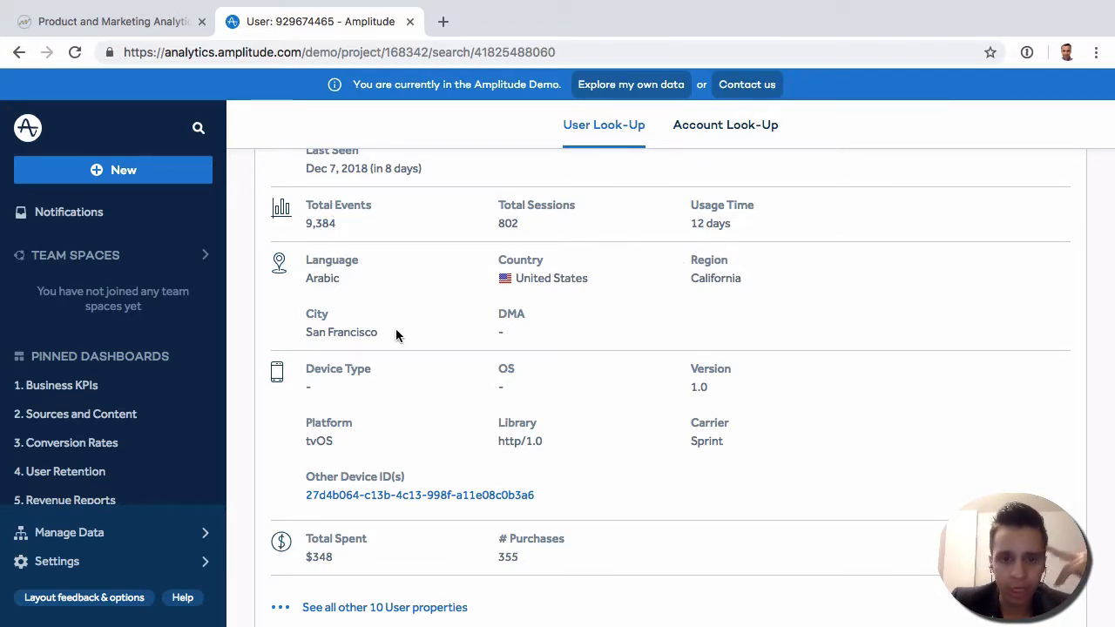
pyautogui.scroll(-3)
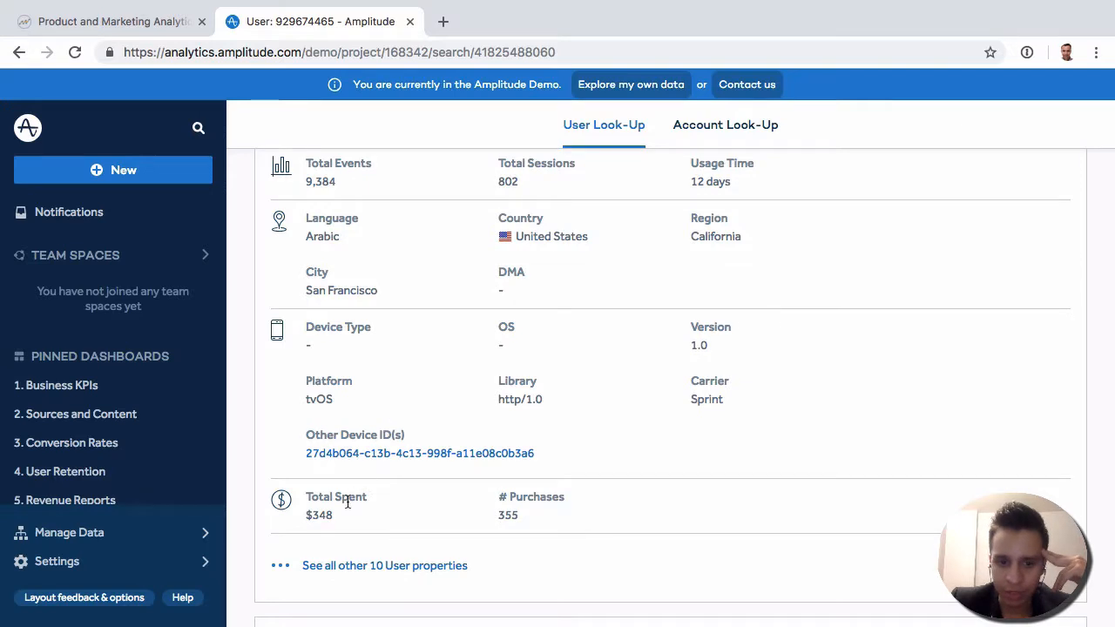
pyautogui.scroll(-3)
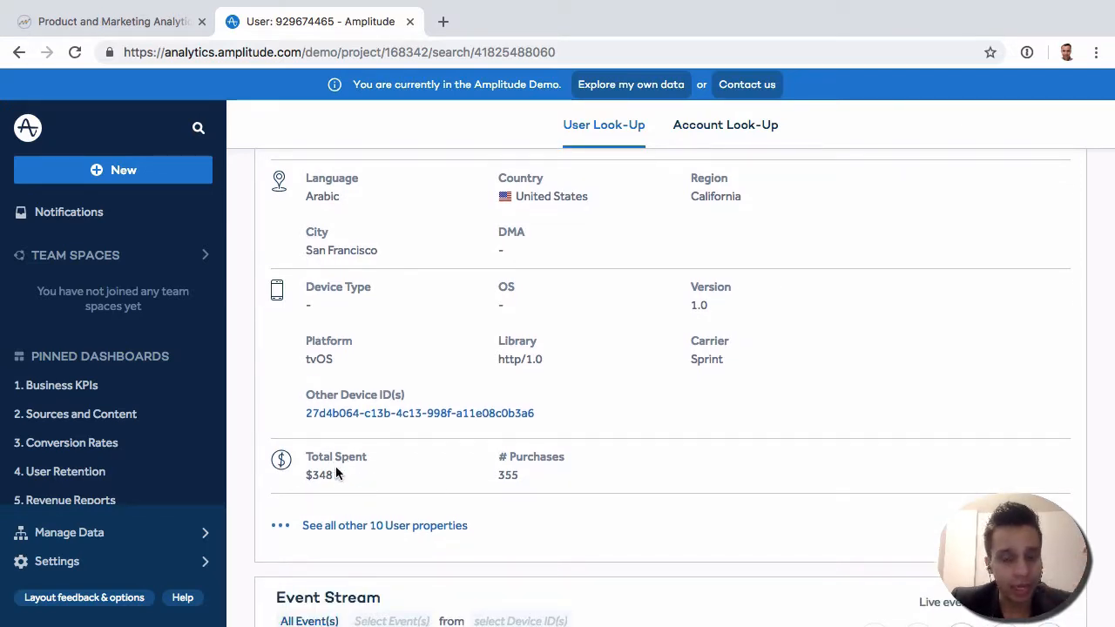
pyautogui.moveTo(369, 526)
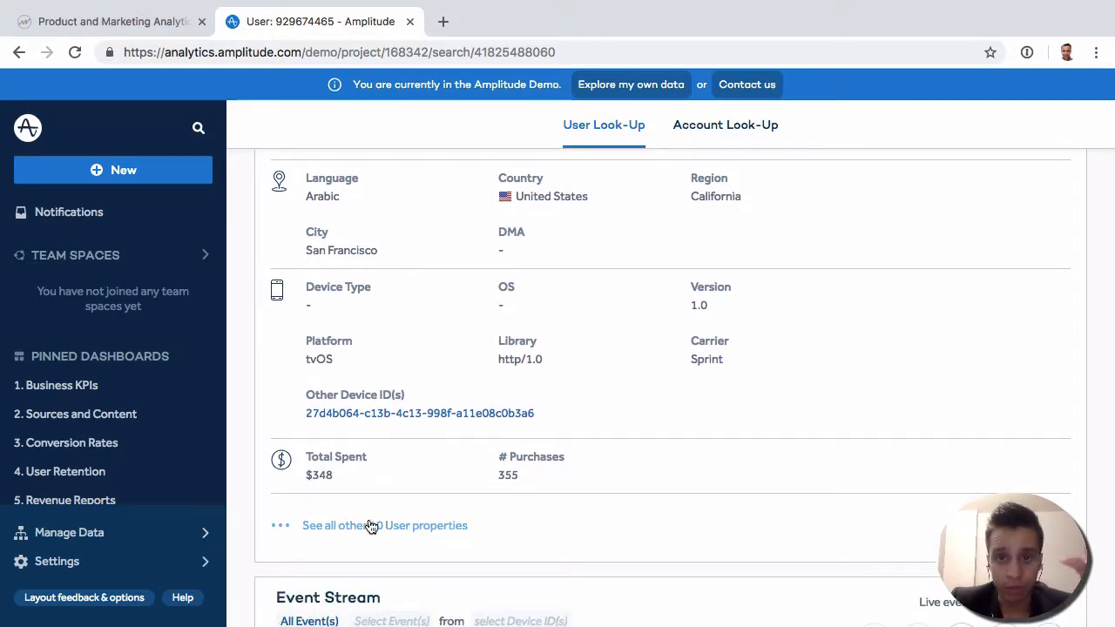
# Expand all ten additional user properties, showing Age 40 and Gender Female
pyautogui.click(383, 526)
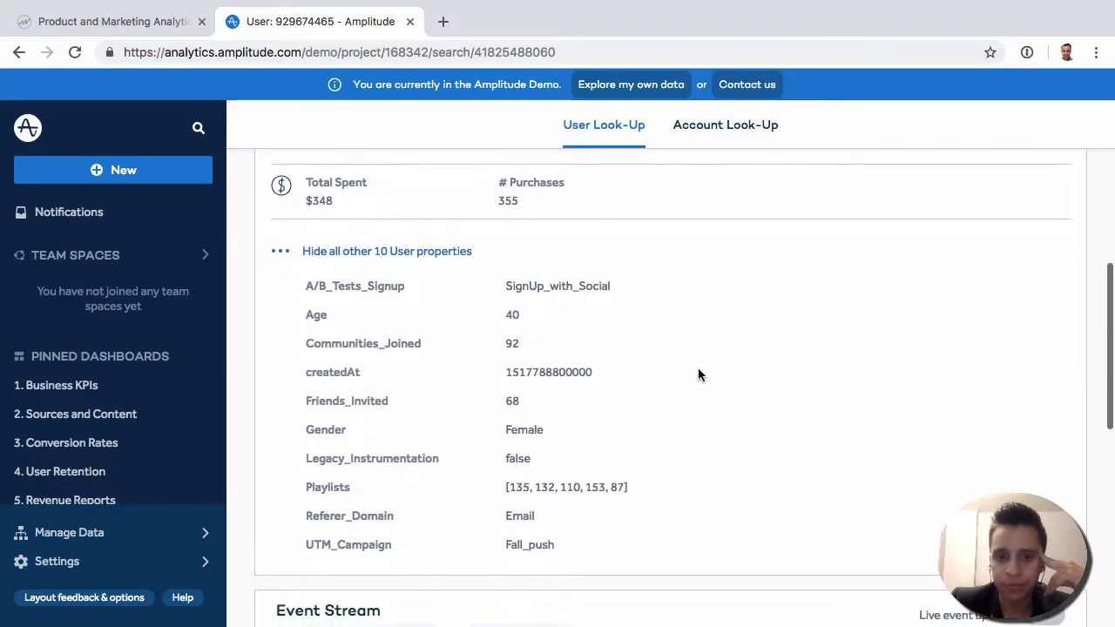
pyautogui.scroll(-3)
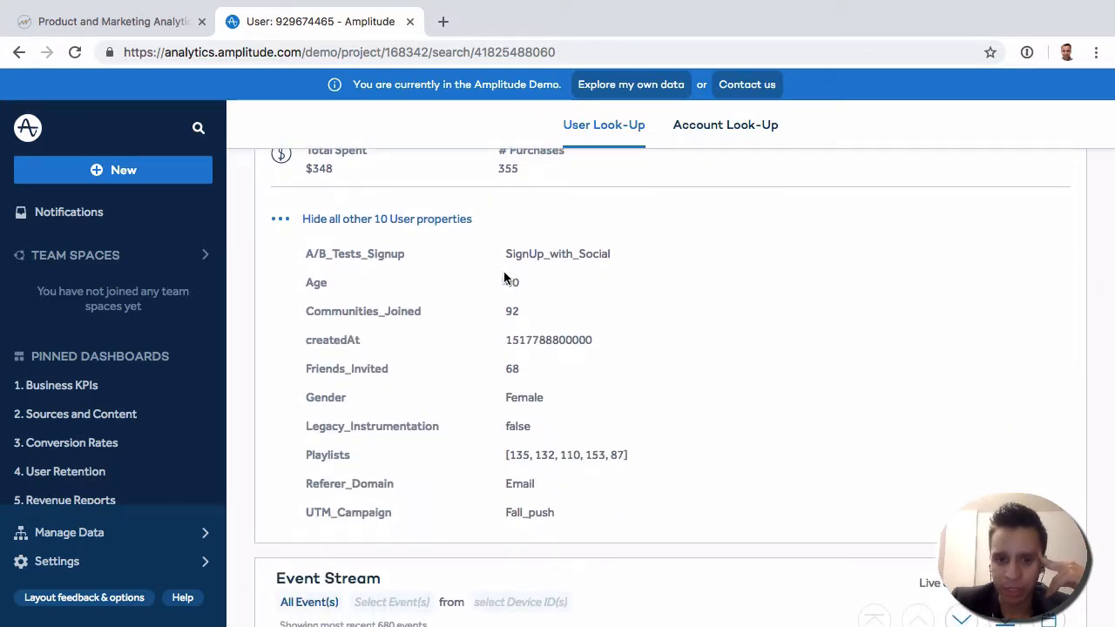
pyautogui.moveTo(519, 481)
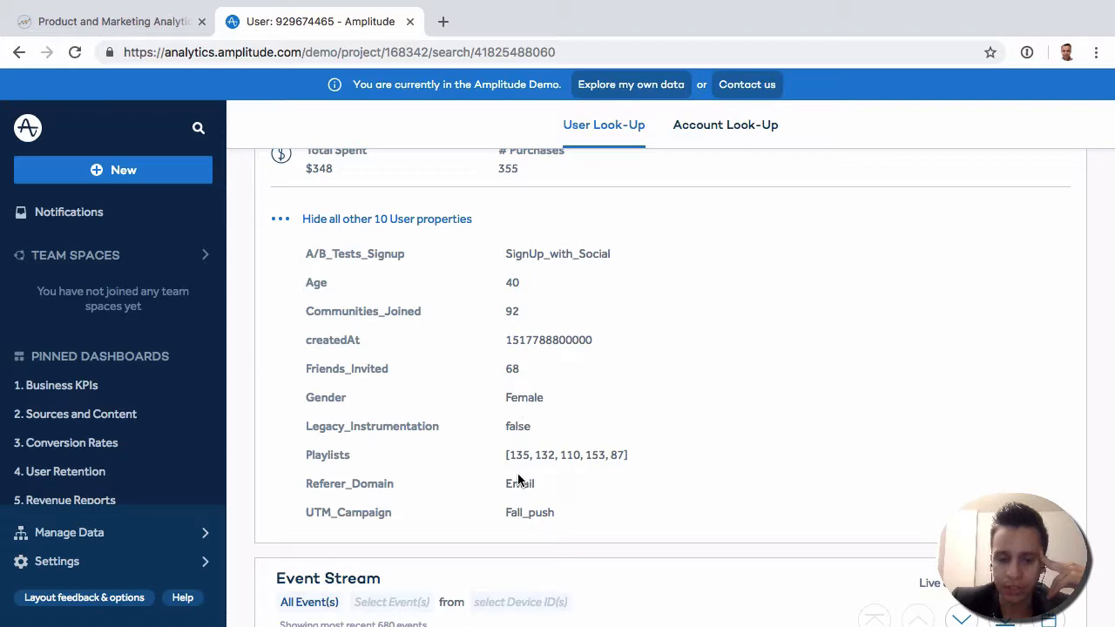
# Show the details of the 10:15 pm Share Song or Video event in the Event Stream
pyautogui.scroll(-3)
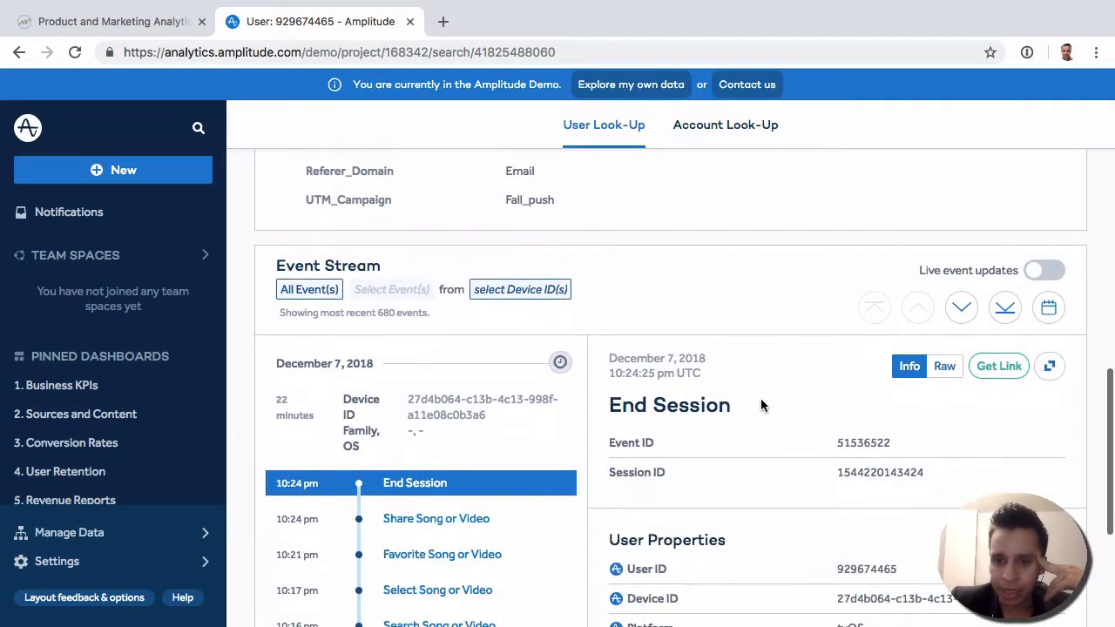
pyautogui.scroll(-3)
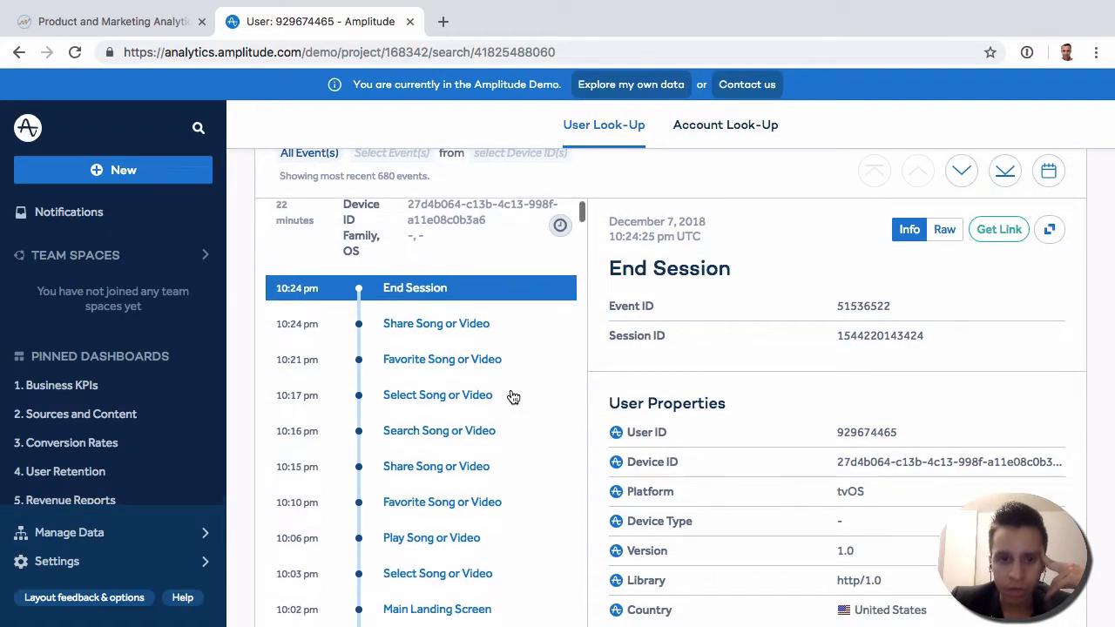
pyautogui.scroll(-3)
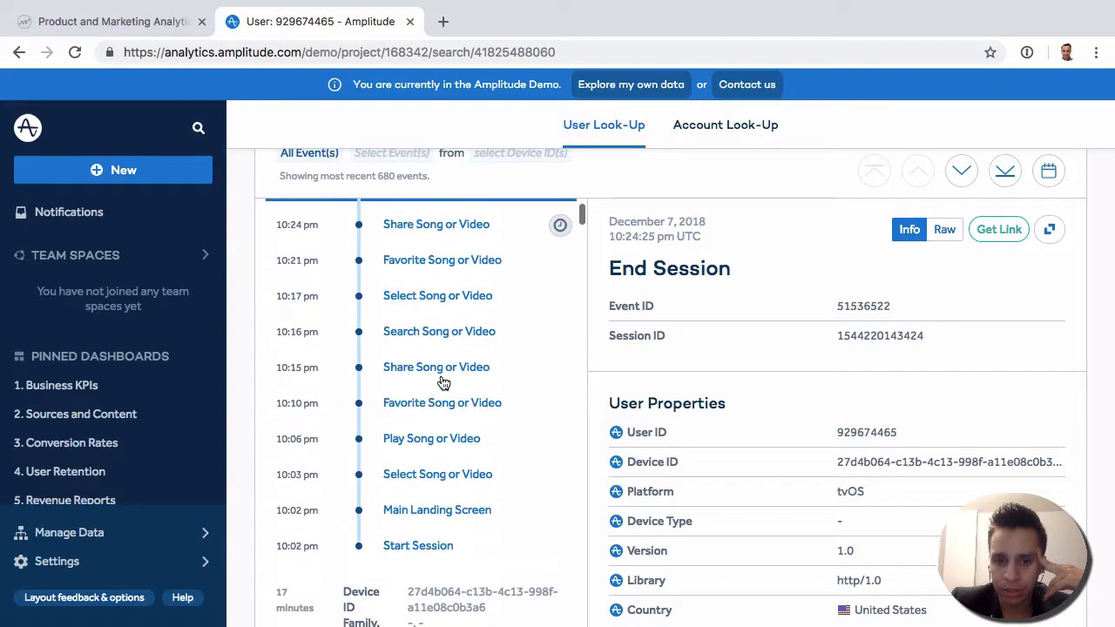
pyautogui.click(436, 366)
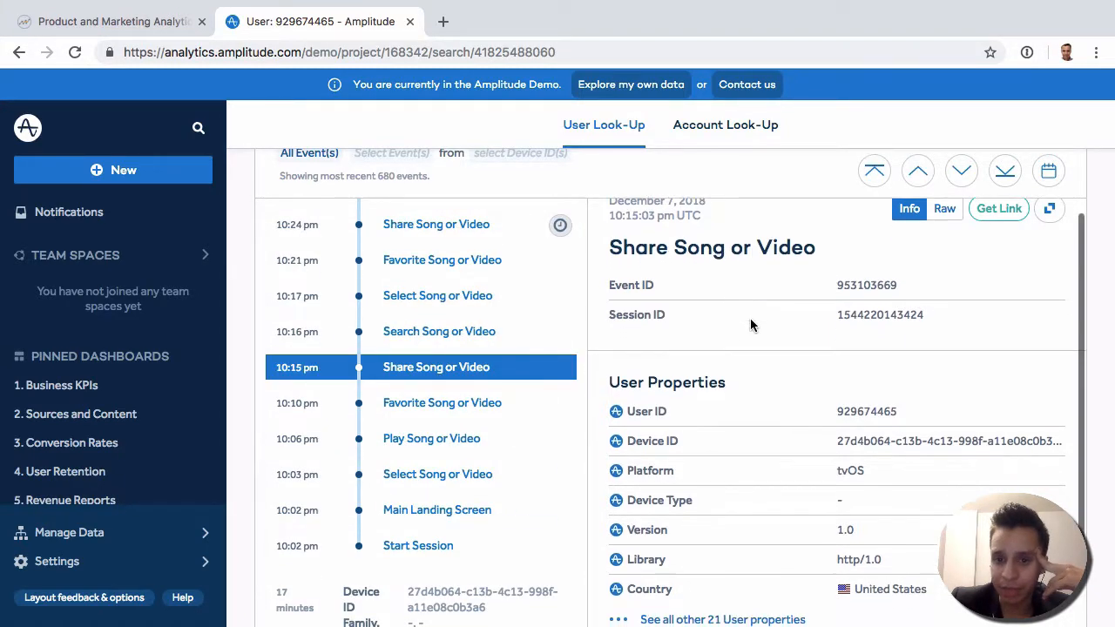
# Expand the event's other 21 user properties and review its properties and timing
pyautogui.scroll(-3)
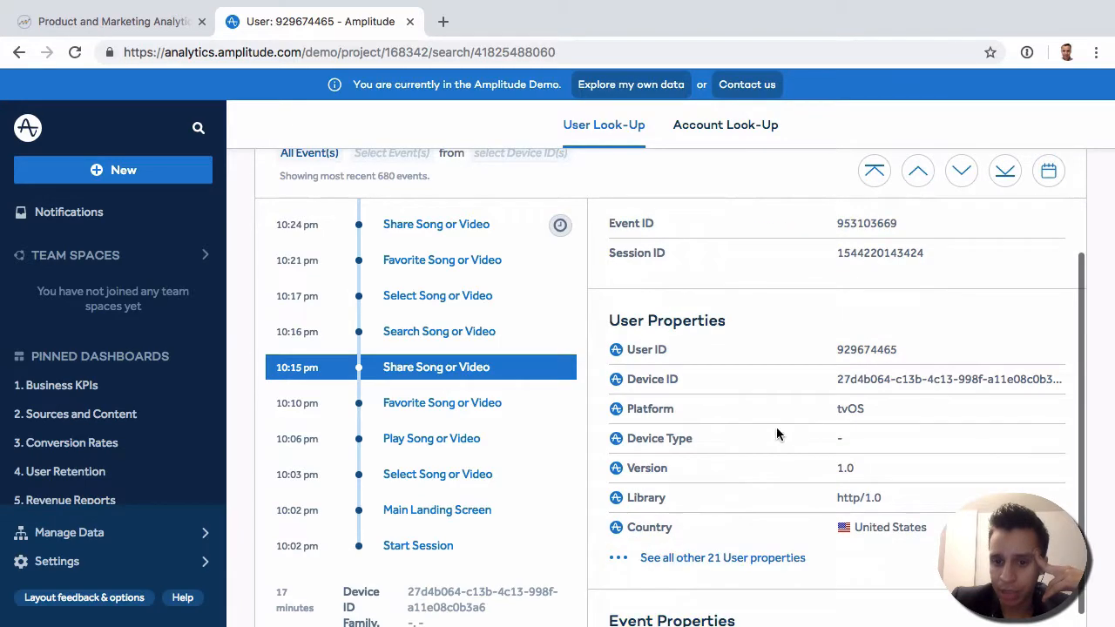
pyautogui.click(721, 557)
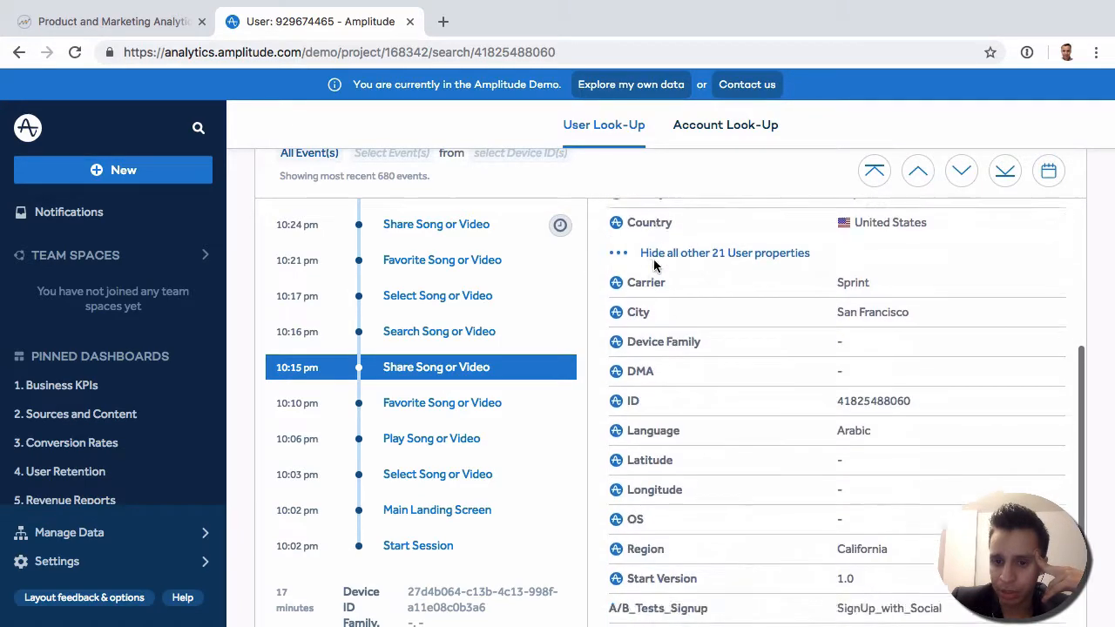
pyautogui.scroll(-3)
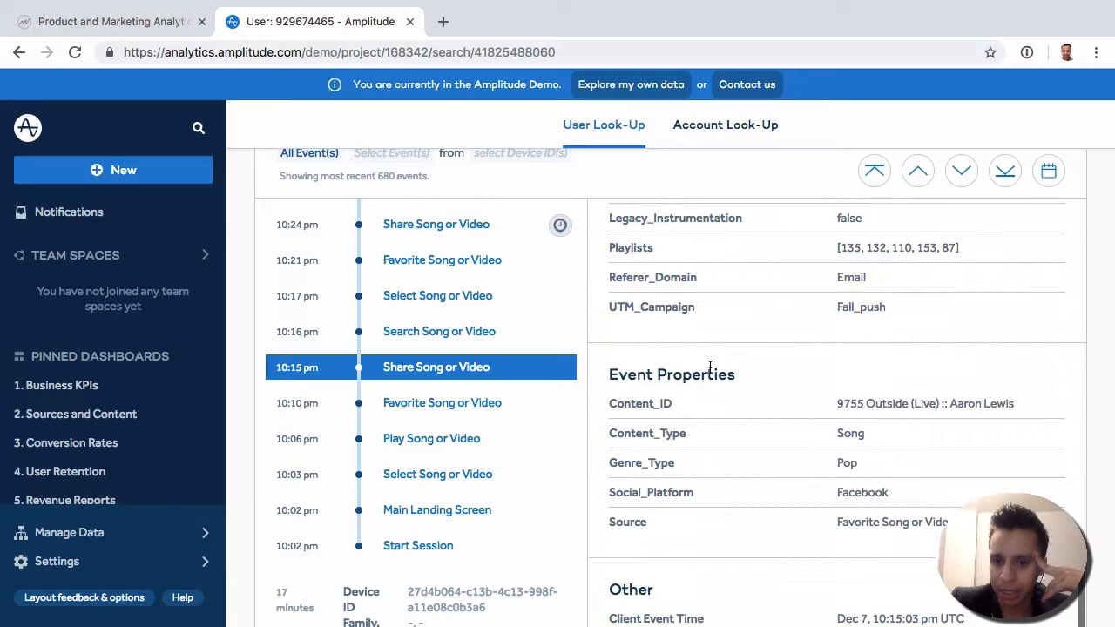
pyautogui.scroll(-3)
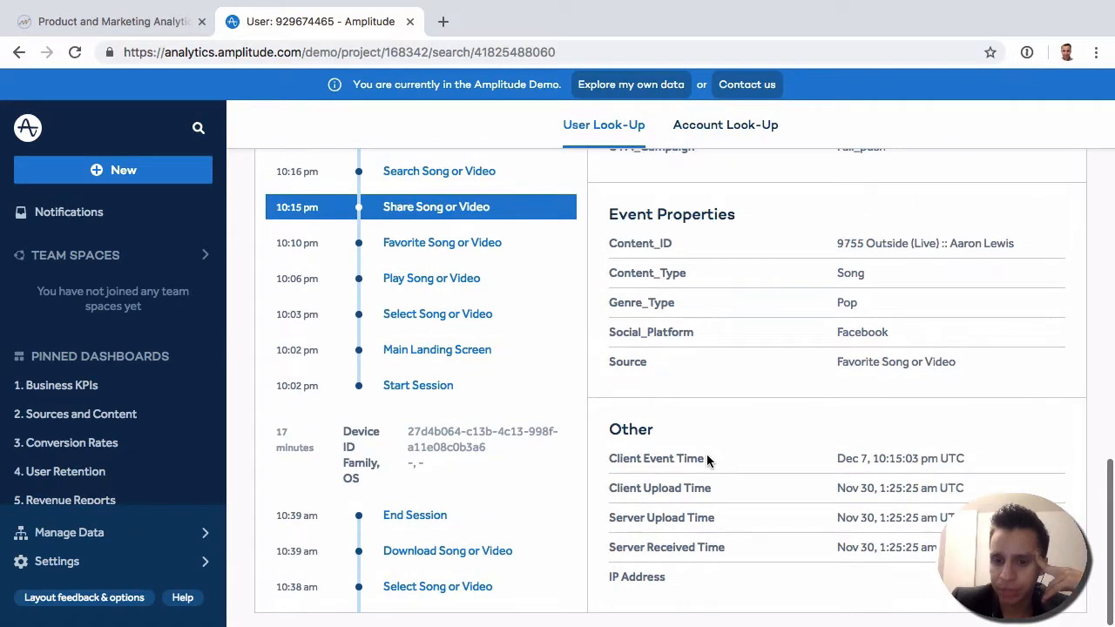
pyautogui.moveTo(802, 554)
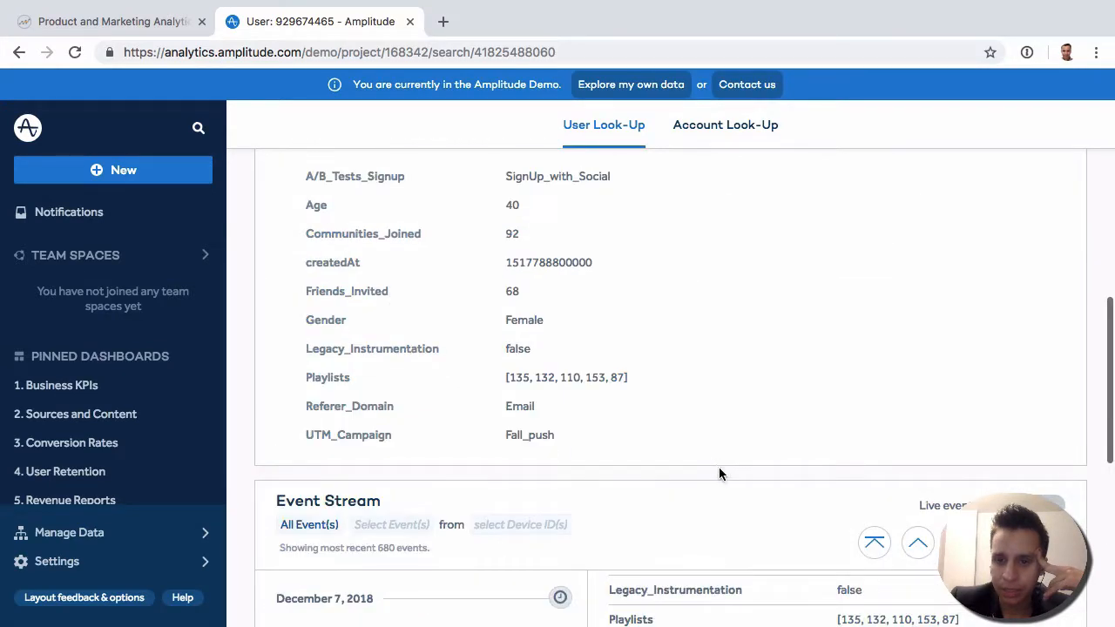
pyautogui.scroll(-3)
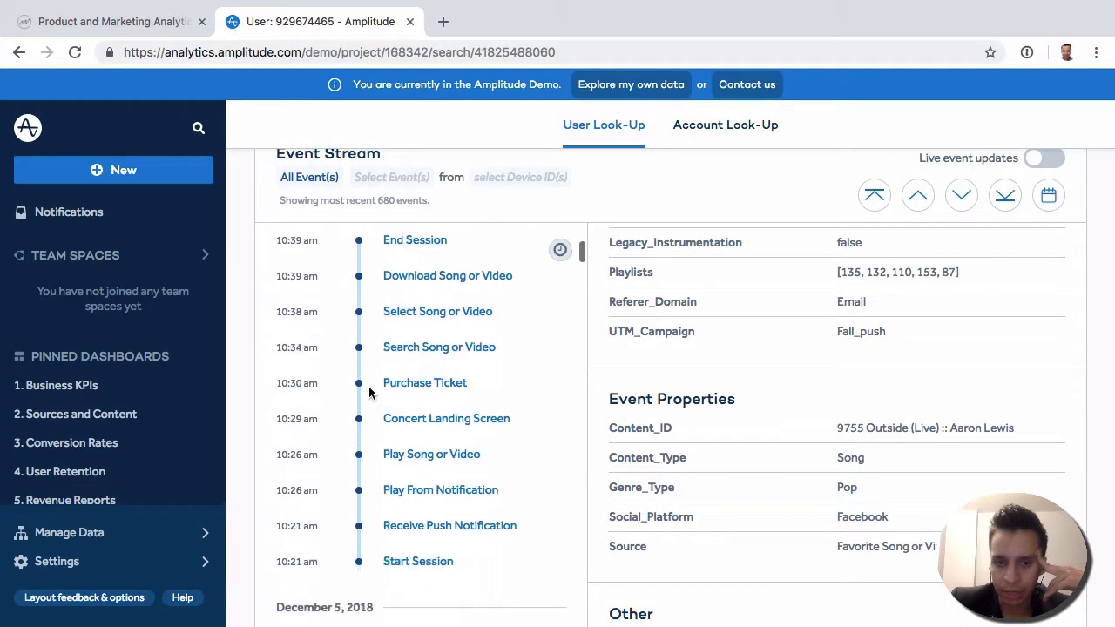
pyautogui.scroll(3)
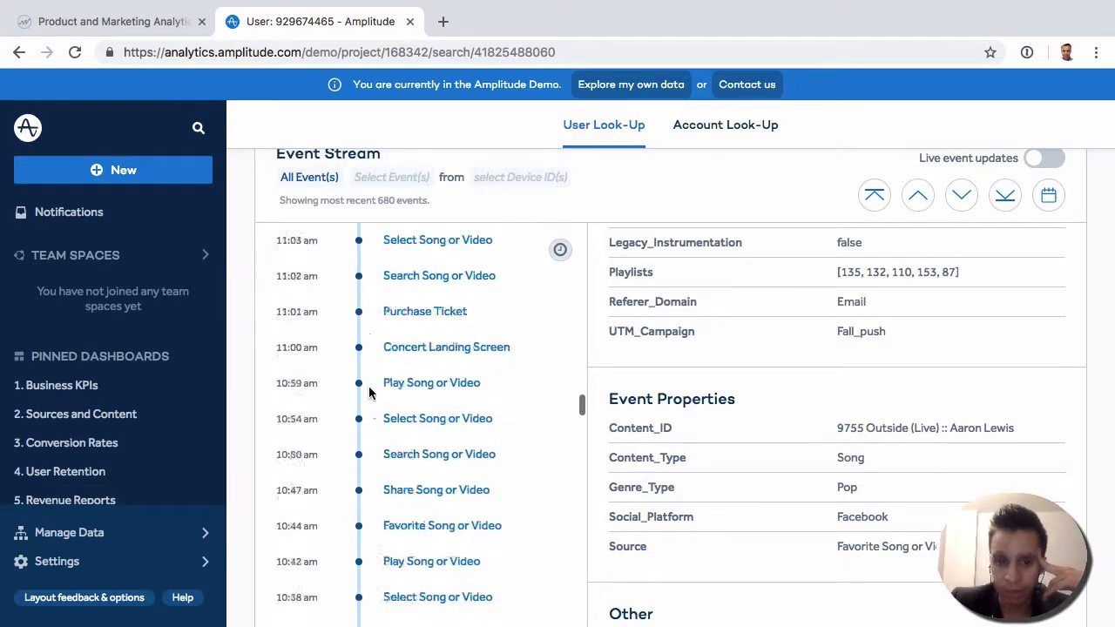
pyautogui.scroll(3)
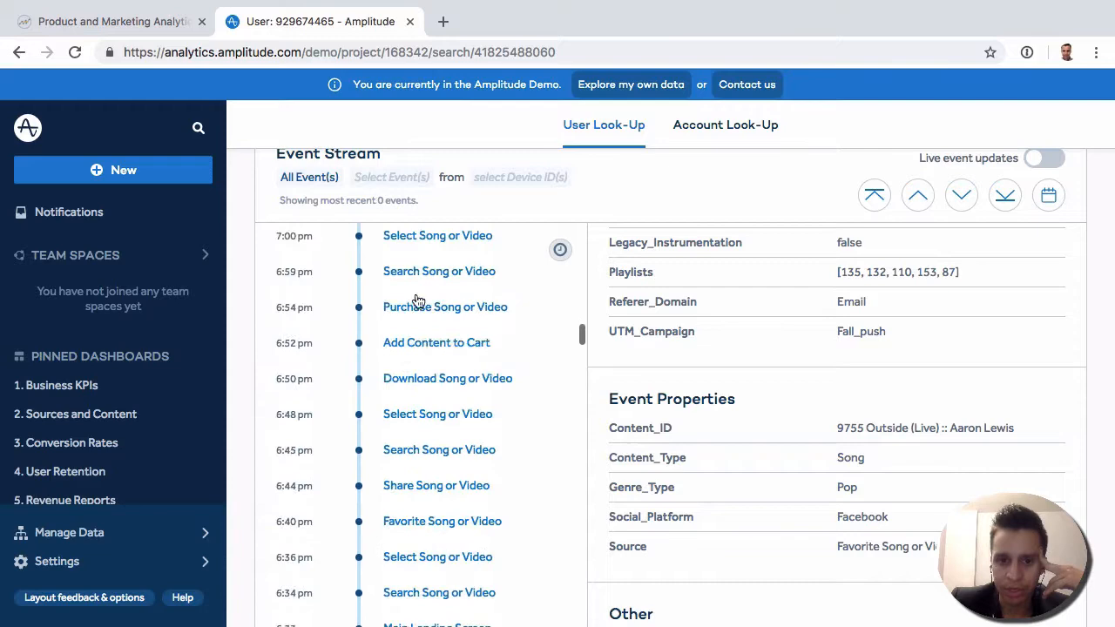
pyautogui.moveTo(450, 345)
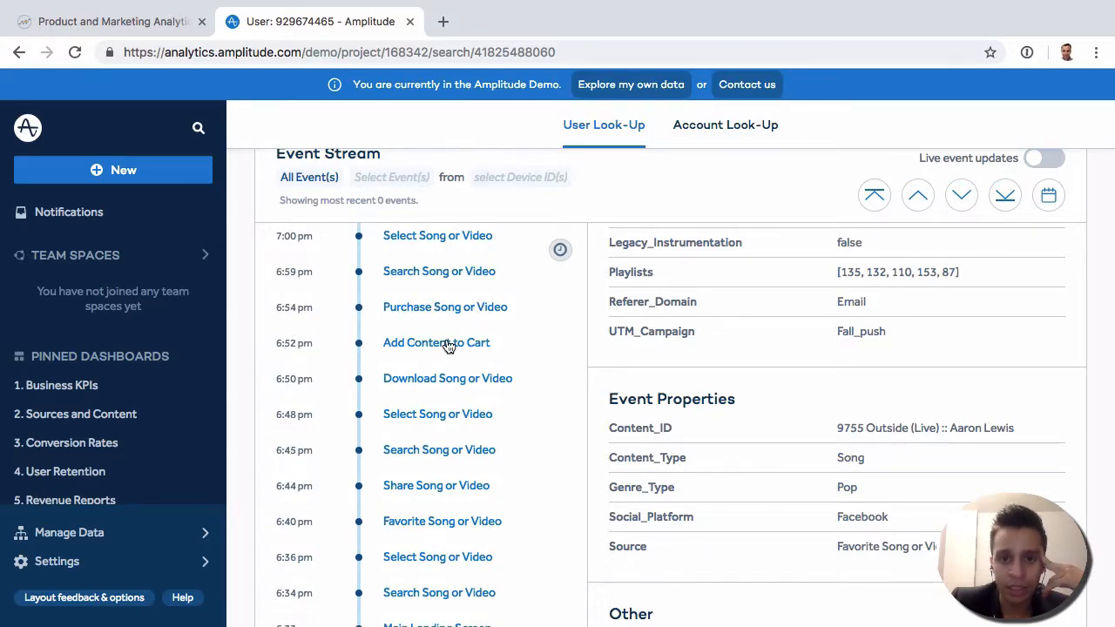
pyautogui.scroll(-3)
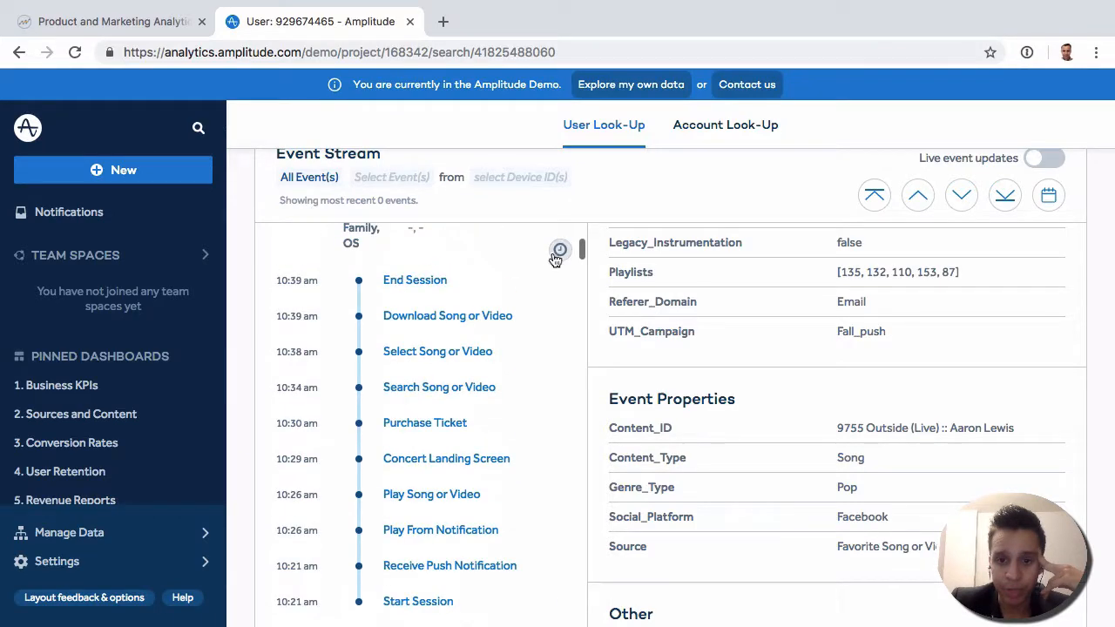
pyautogui.scroll(3)
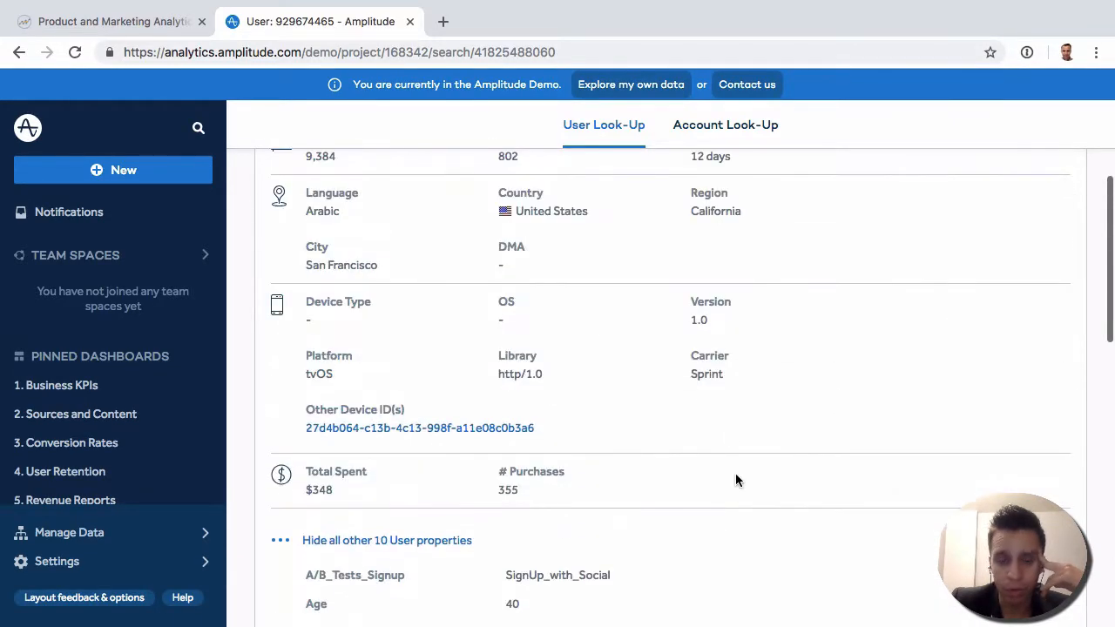
pyautogui.scroll(-3)
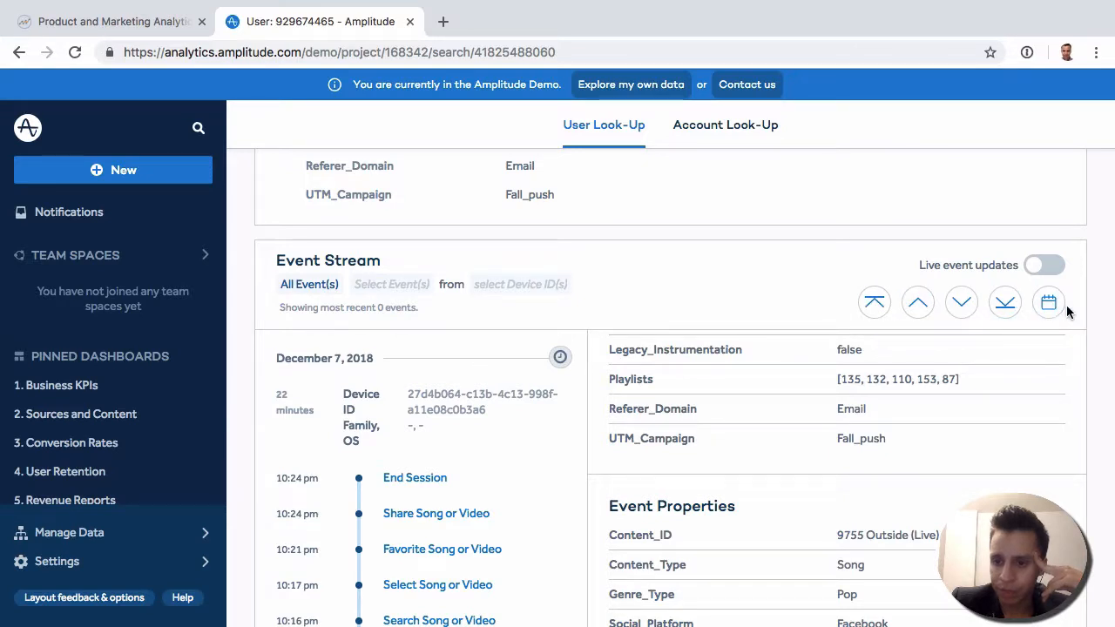
pyautogui.moveTo(1003, 303)
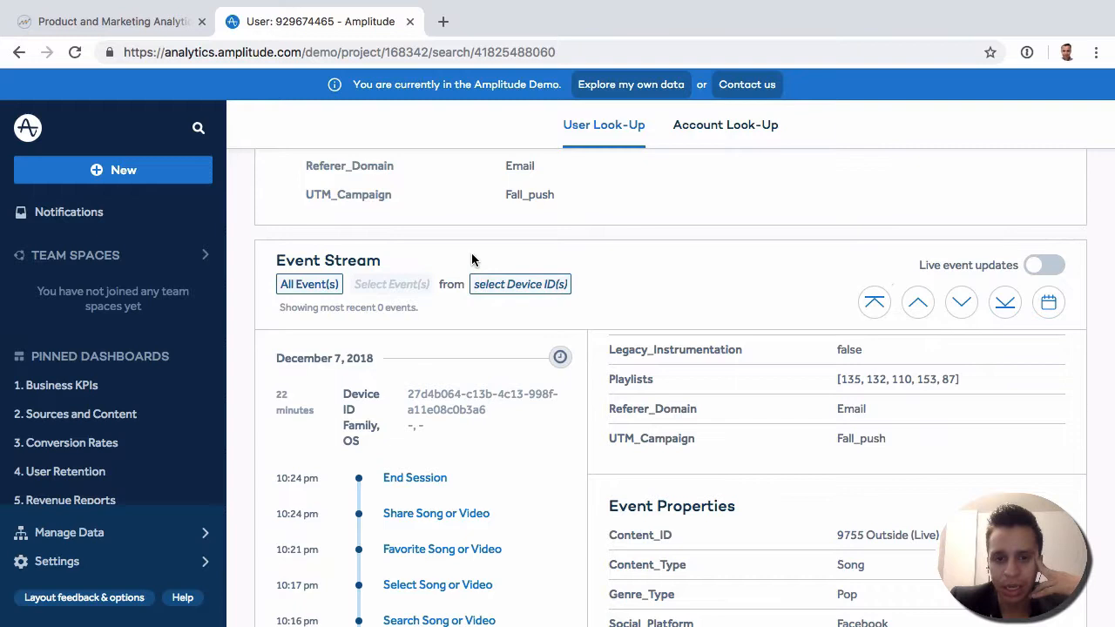
# Highlight View Ad events in the Event Stream via the Select Event(s) filter
pyautogui.click(390, 282)
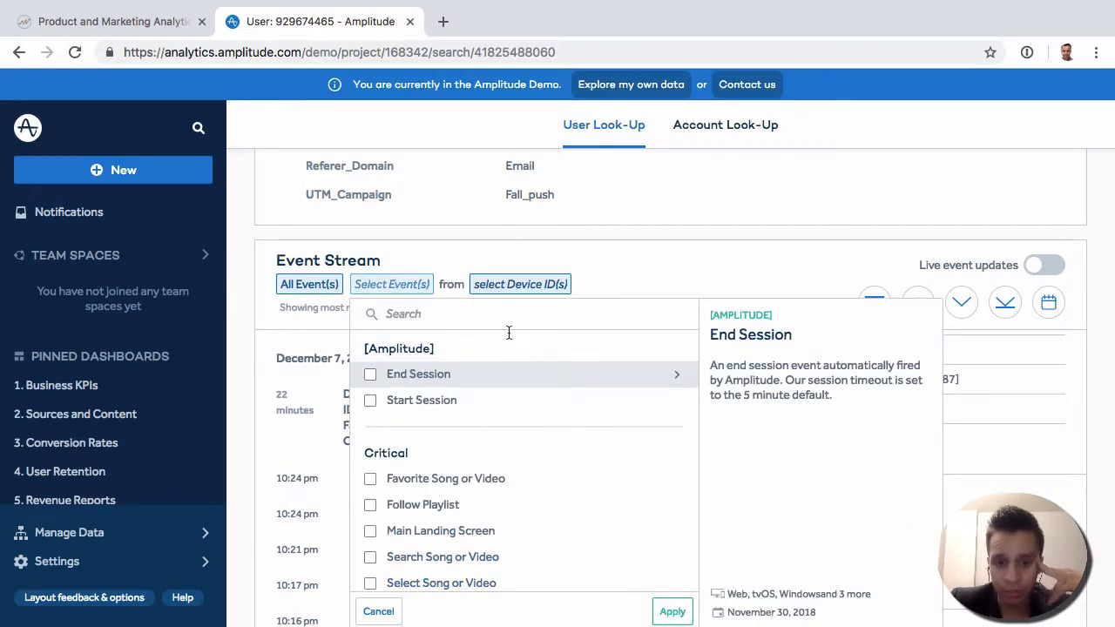
pyautogui.write('view')
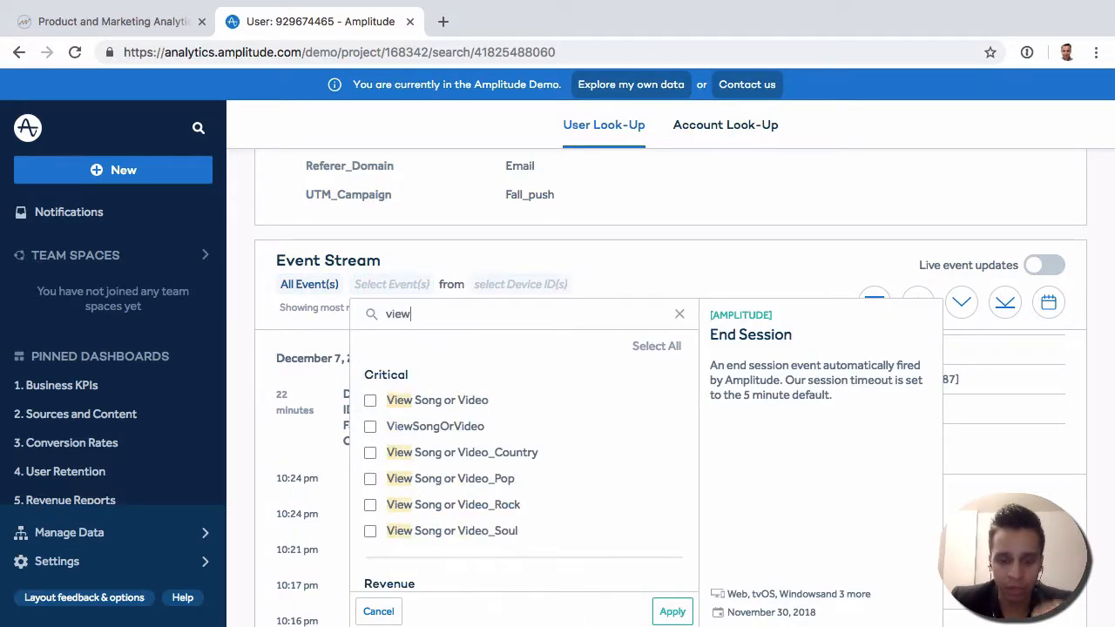
pyautogui.click(370, 523)
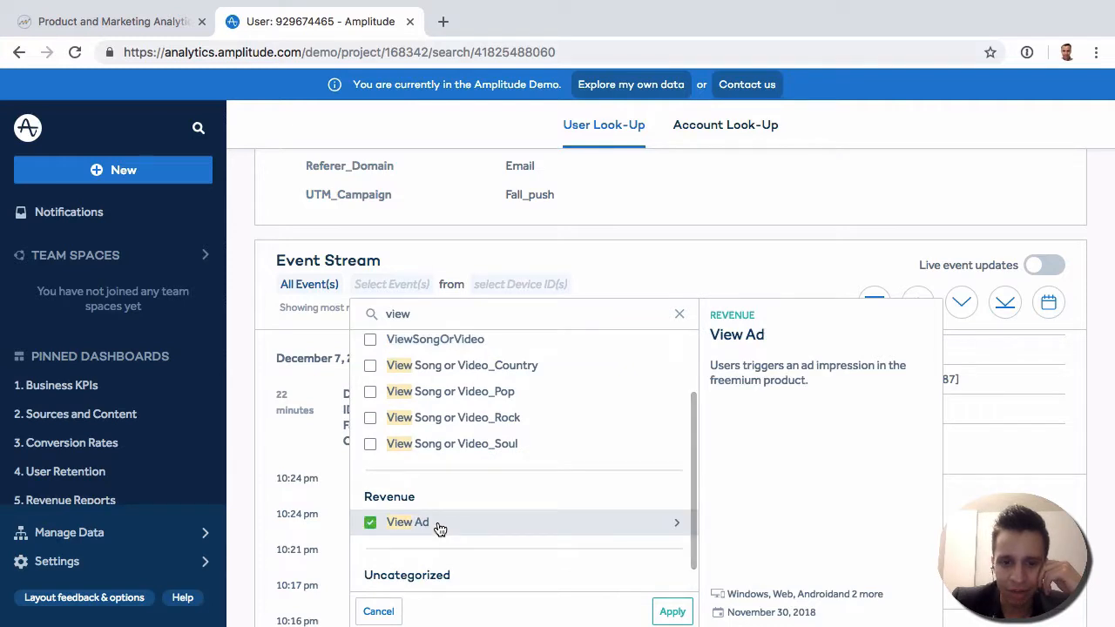
pyautogui.click(673, 609)
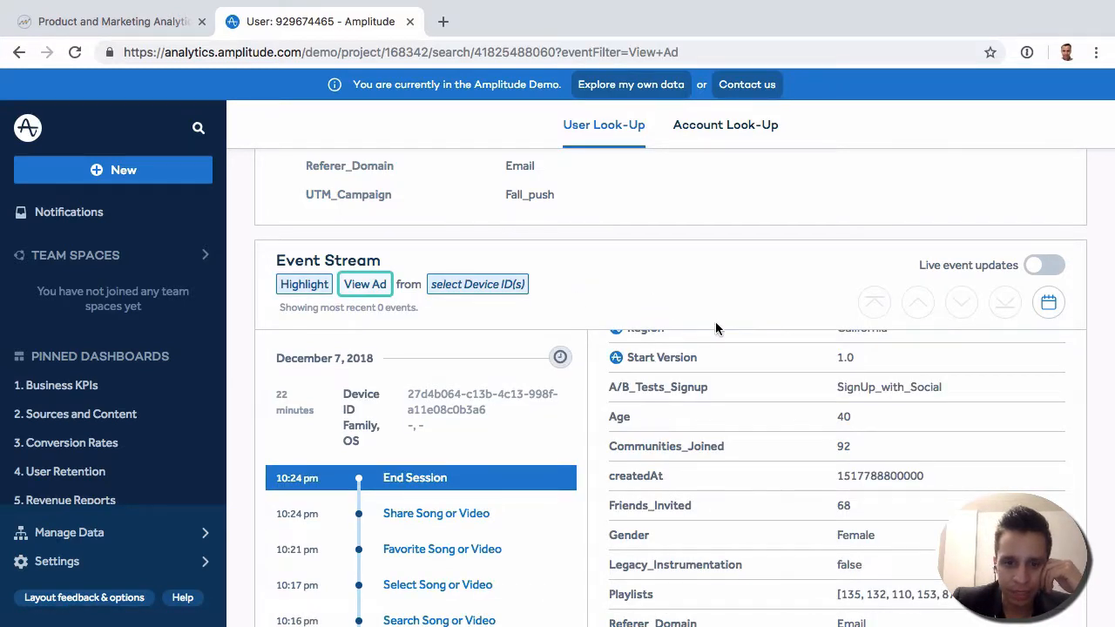
pyautogui.scroll(-3)
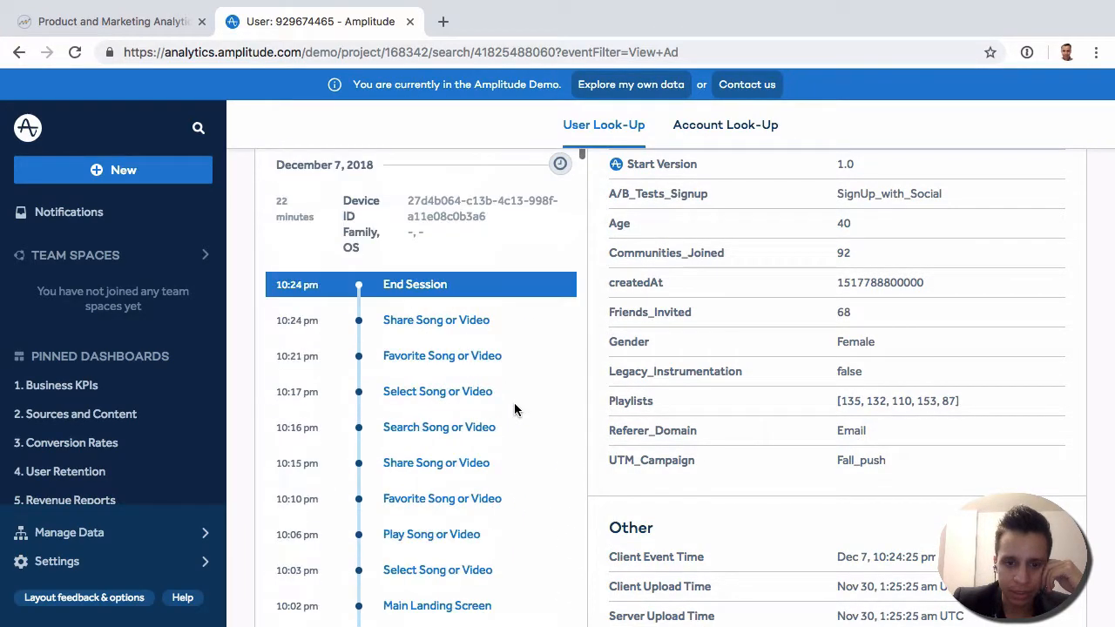
pyautogui.scroll(3)
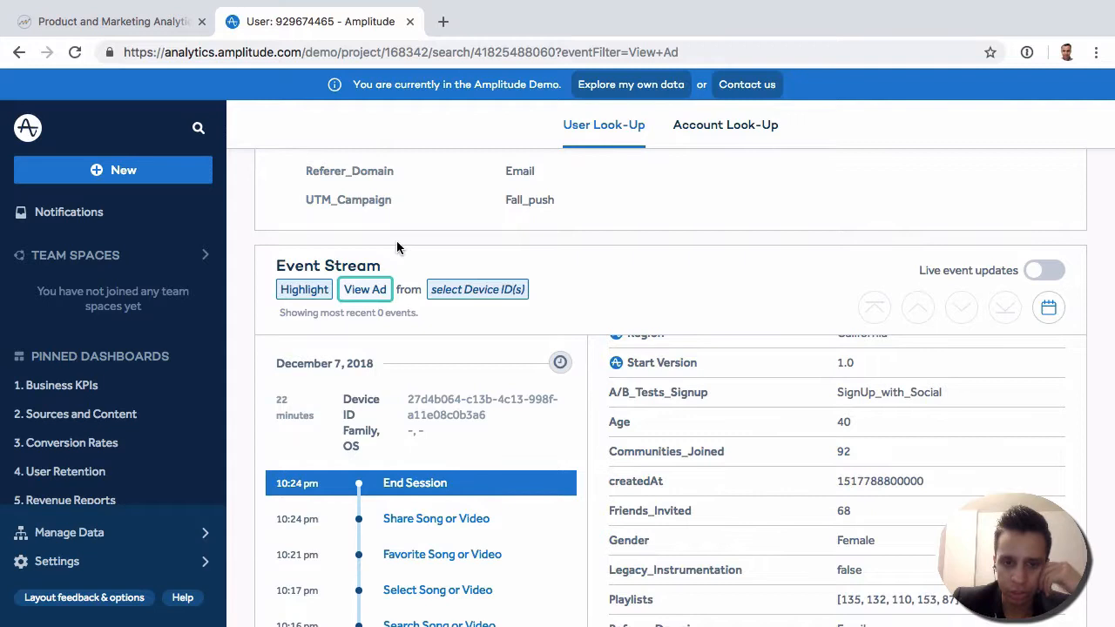
# Switch the highlight from View Ad to Share Song or Video, marking 29 matching events
pyautogui.click(364, 289)
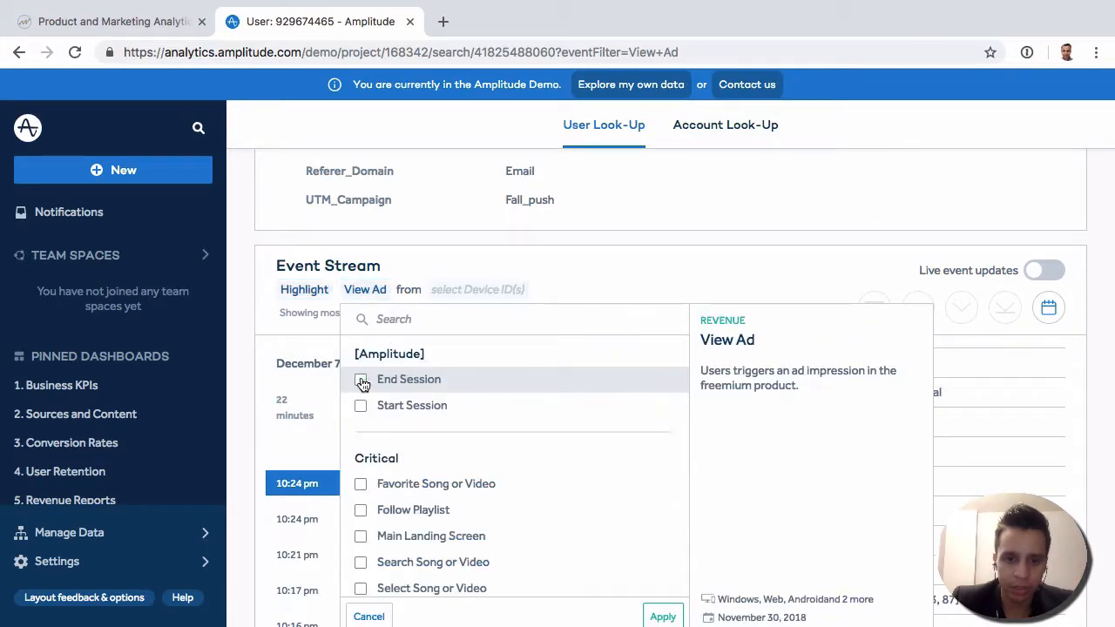
pyautogui.write('share')
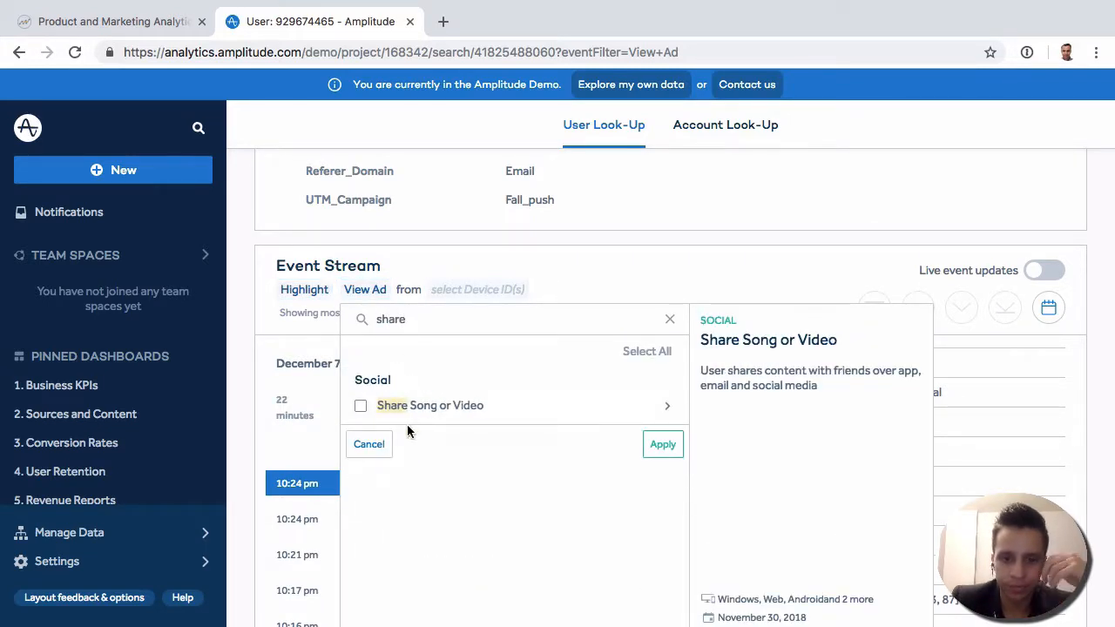
pyautogui.click(662, 445)
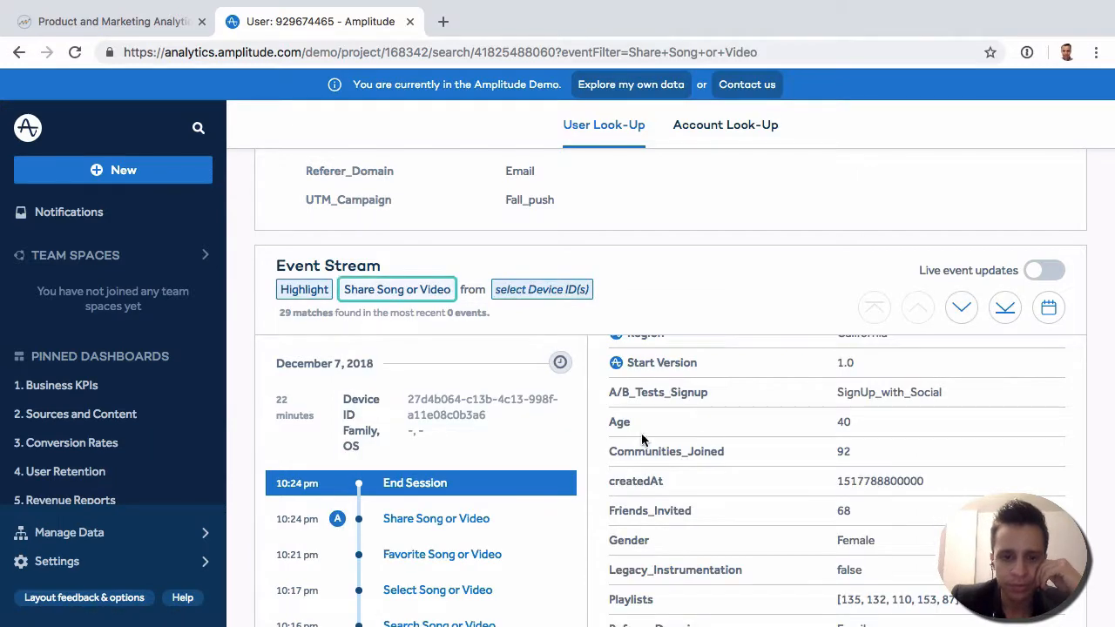
pyautogui.scroll(-3)
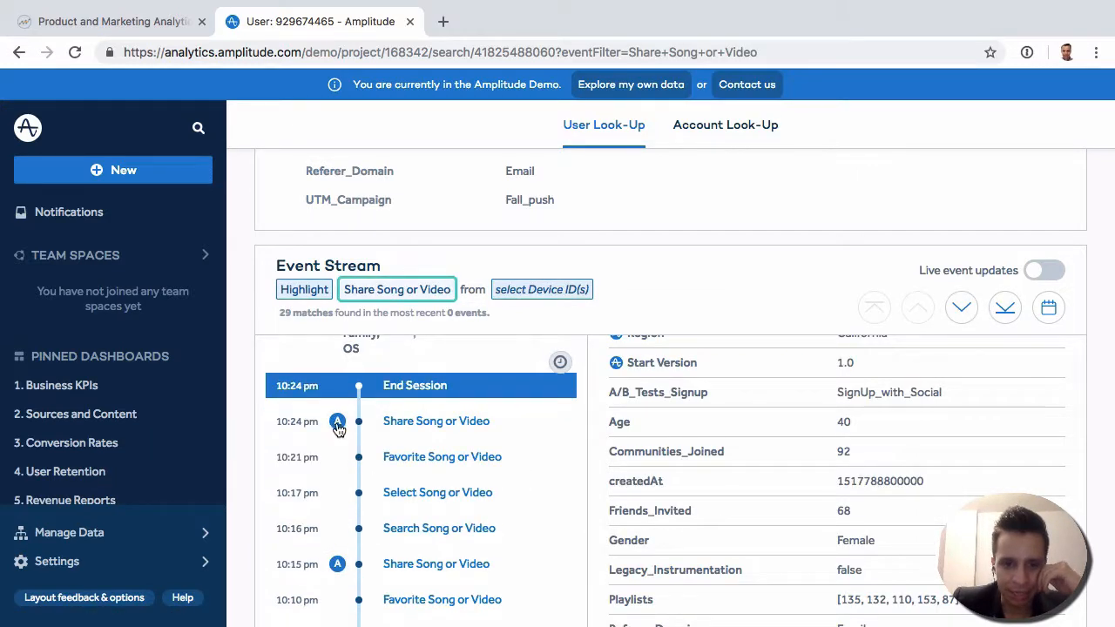
pyautogui.scroll(-3)
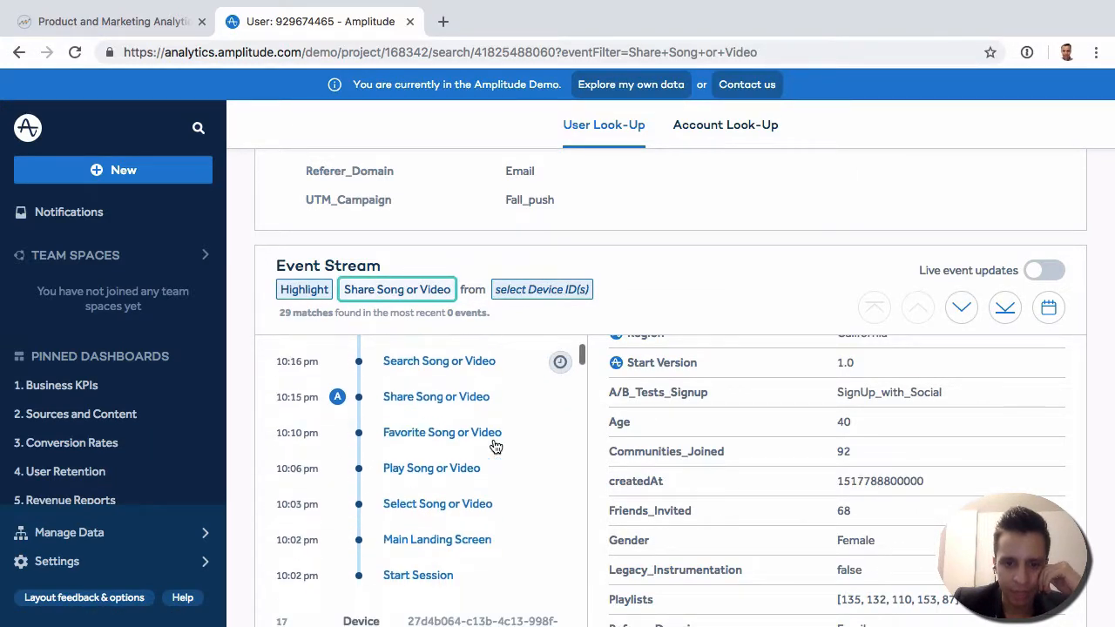
# Cancel out of the device ID selector without changes and return to the profile summary
pyautogui.click(540, 290)
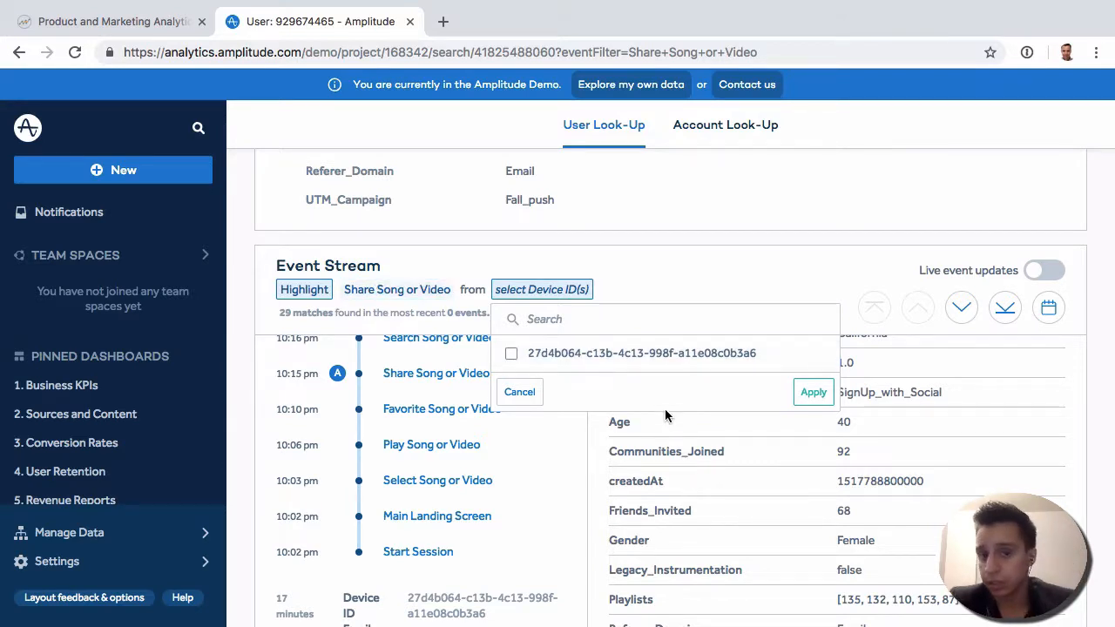
pyautogui.click(519, 390)
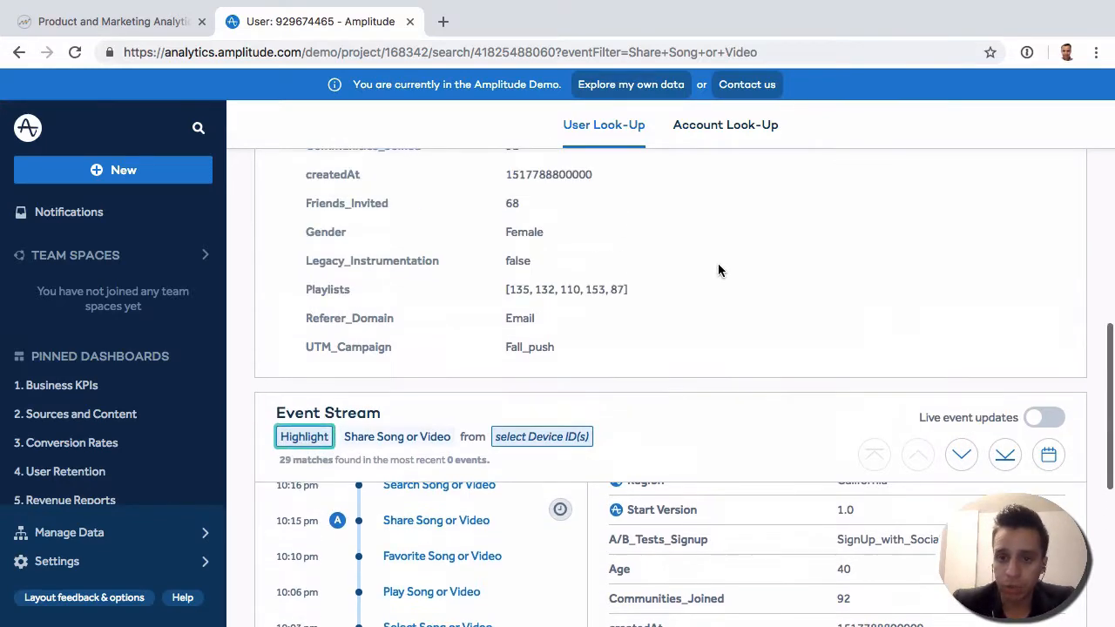
pyautogui.scroll(3)
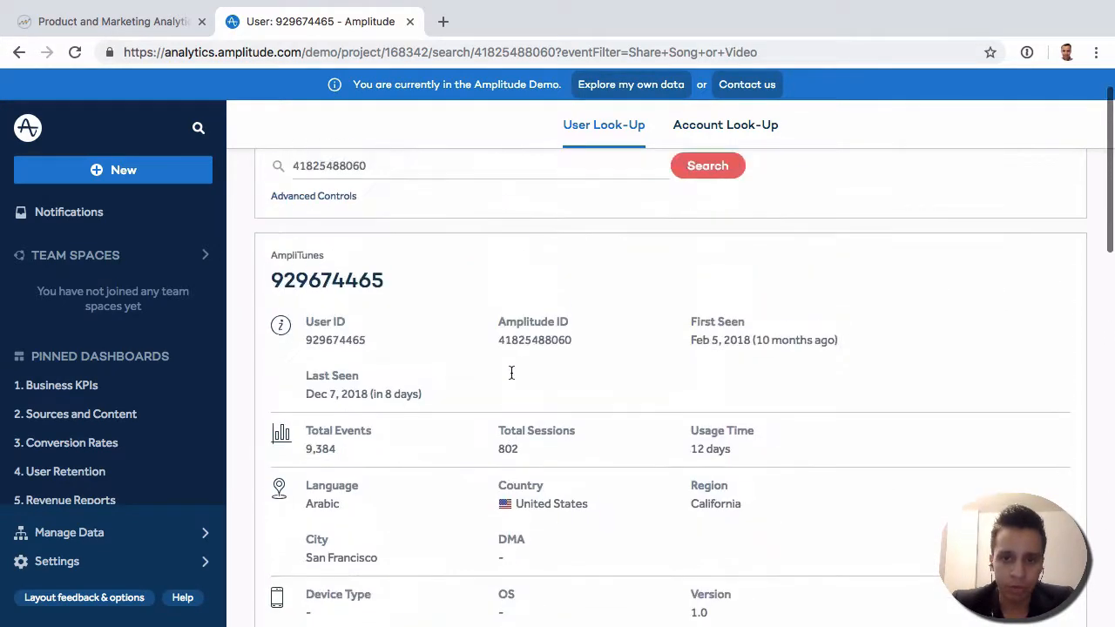
pyautogui.scroll(3)
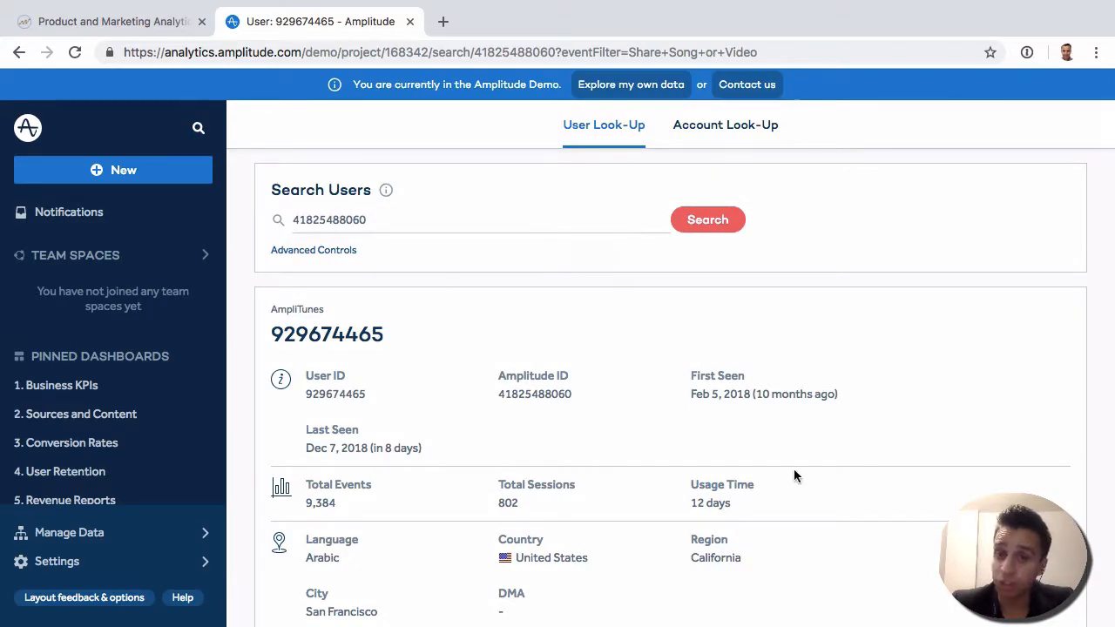
pyautogui.scroll(-3)
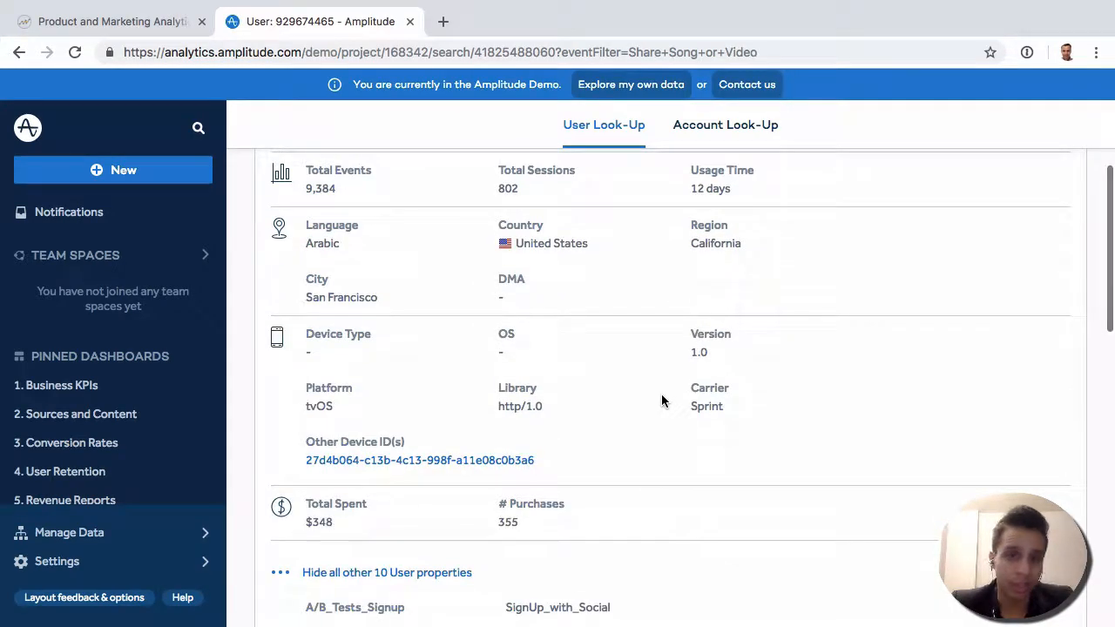